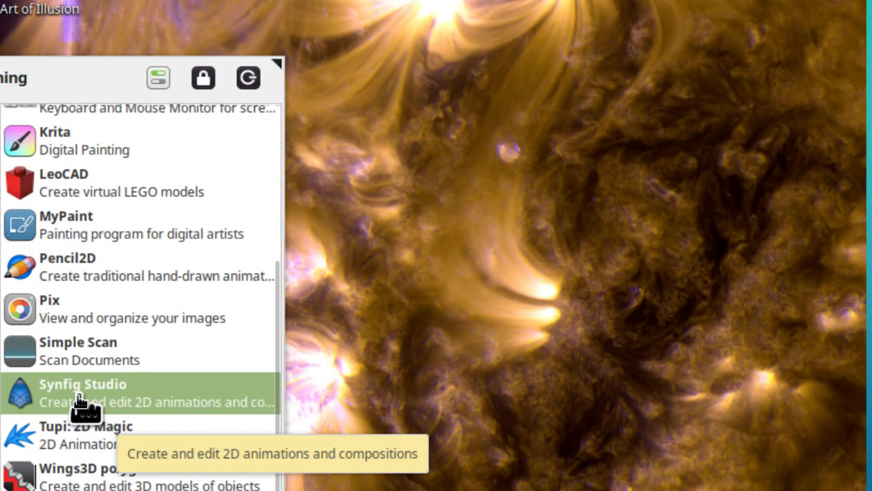
- Launch Synfig Studio from the applications menu to get a new animation canvas
click(83, 392)
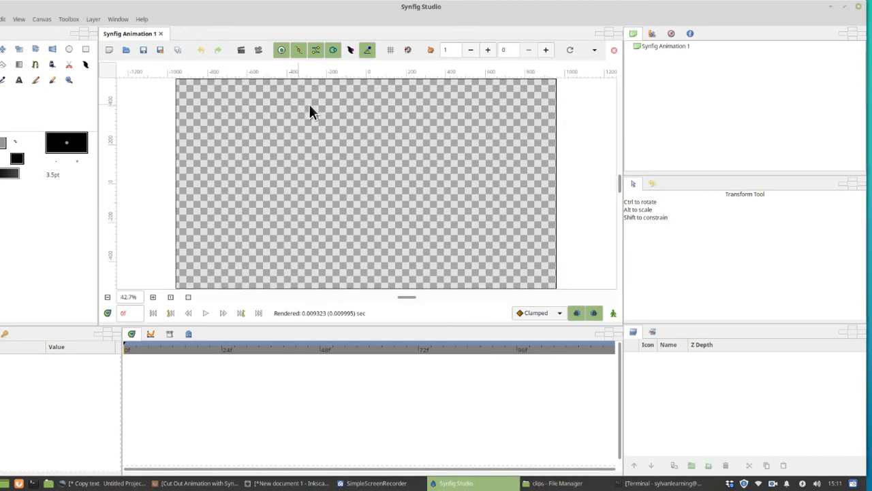
mouse_move(439, 220)
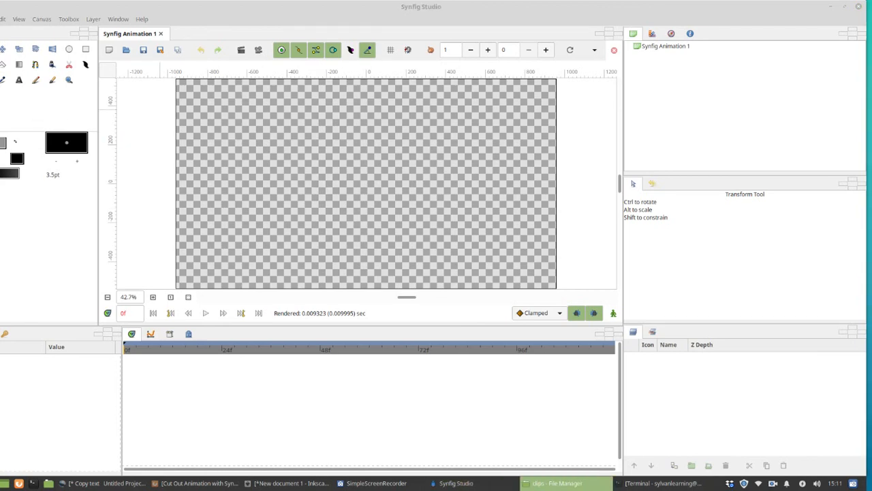
- Save the animation as 'magic-arrow' in Desktop > StudentFolder > Ken > synfig
click(6, 18)
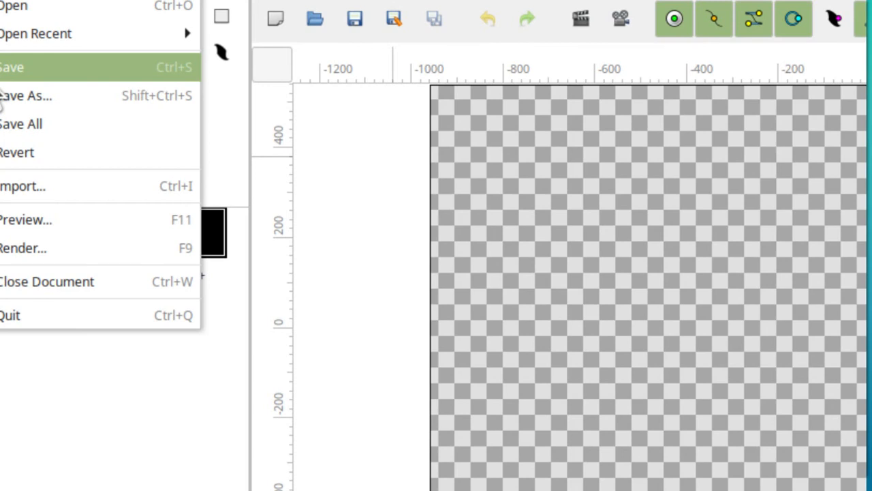
click(26, 96)
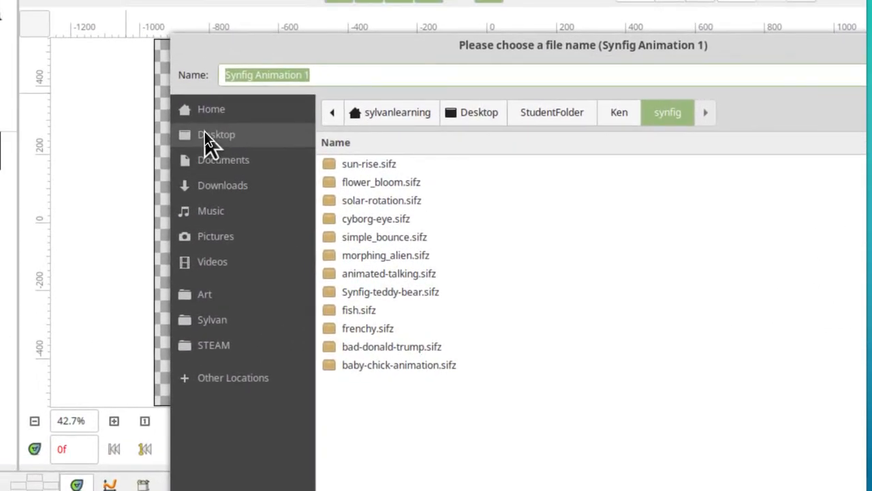
click(216, 134)
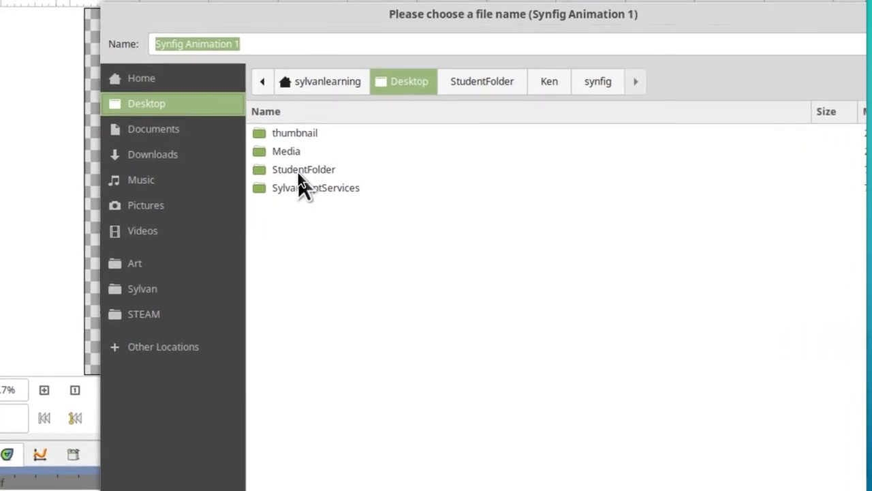
click(549, 81)
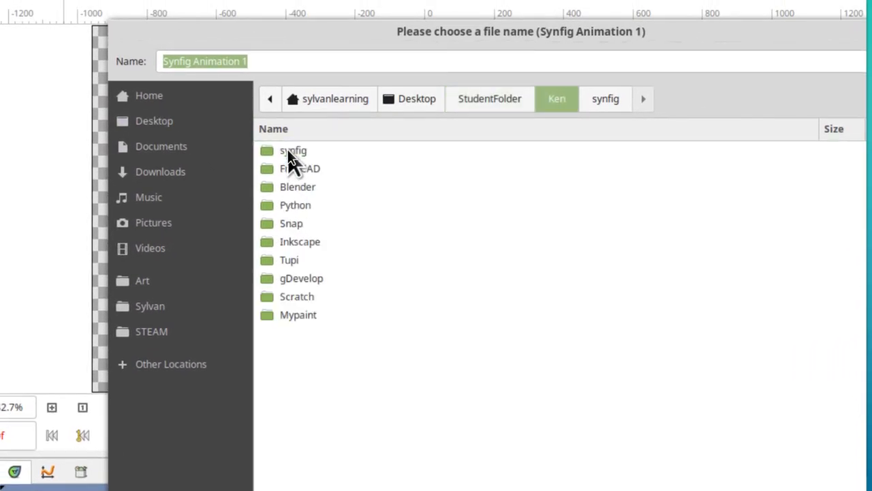
double_click(293, 151)
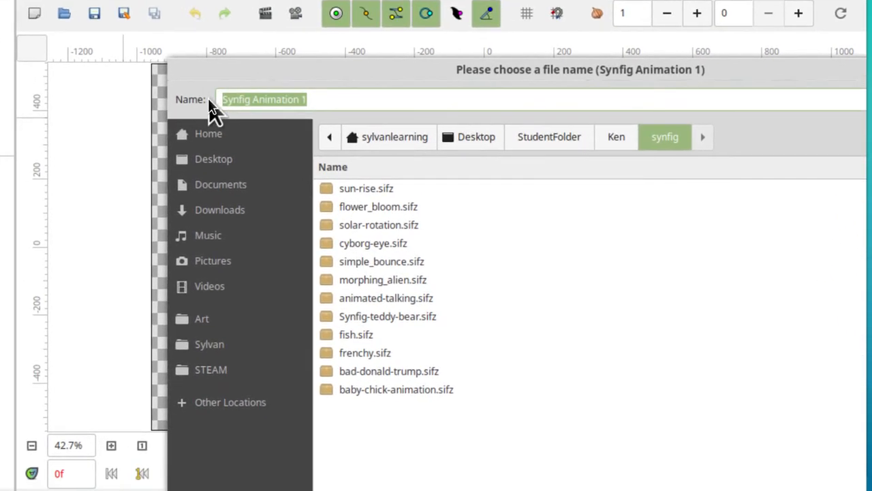
text(magic)
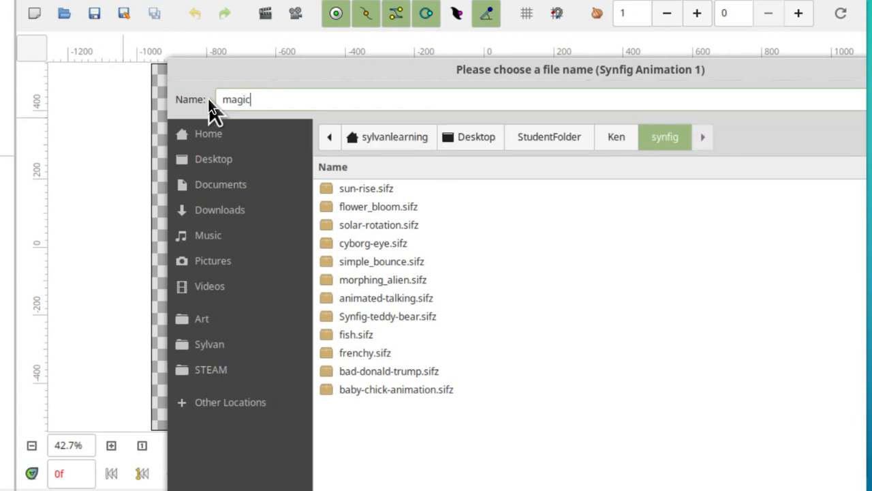
text(-arrow)
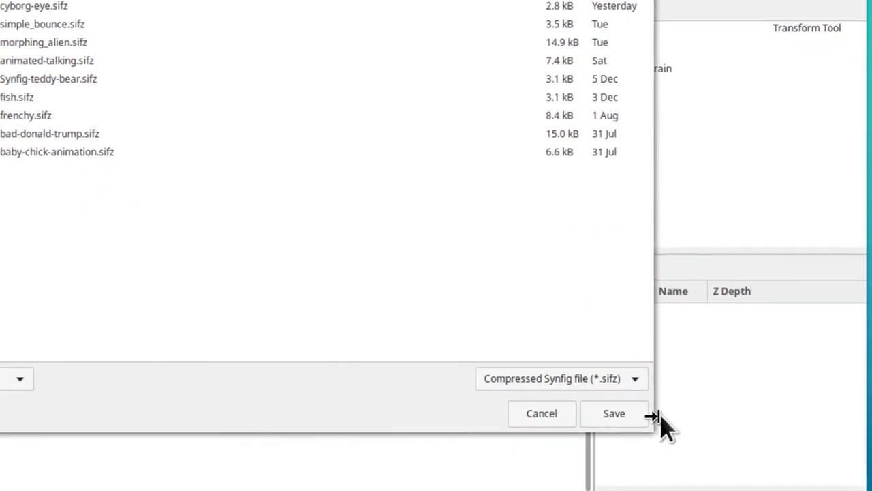
click(613, 413)
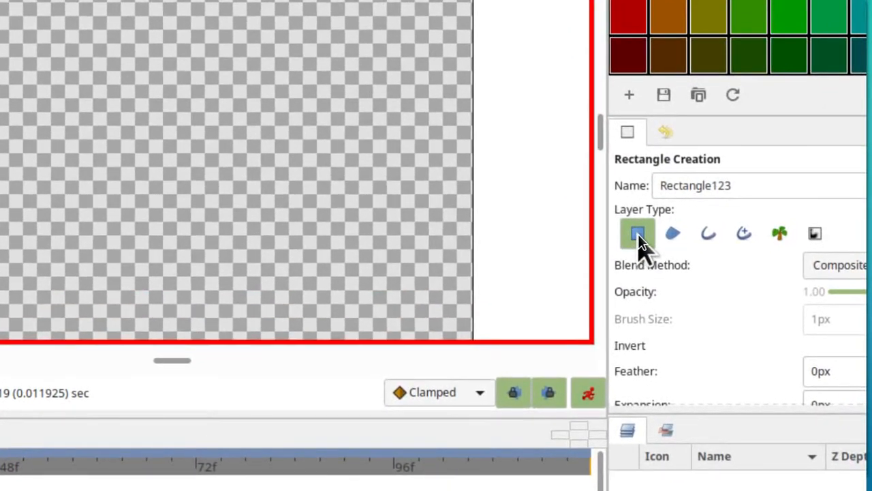
- Set the shape tool's layer type to a plain Rectangle layer for the background
click(653, 234)
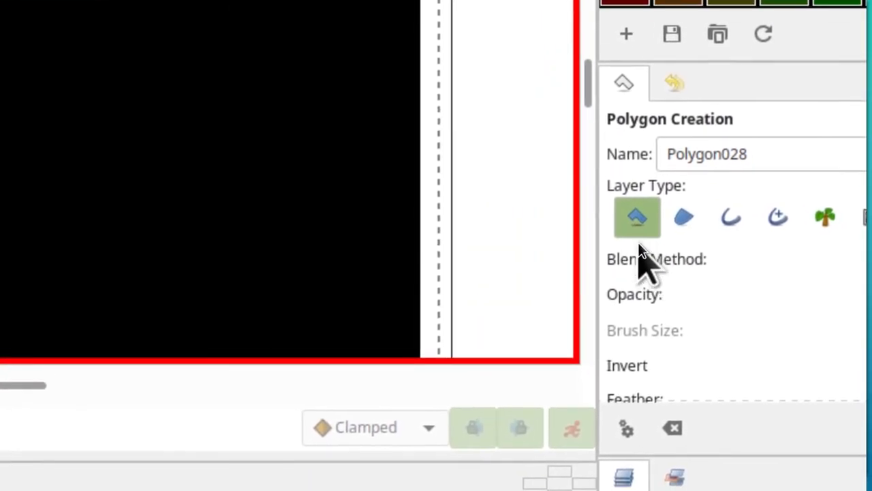
mouse_move(636, 225)
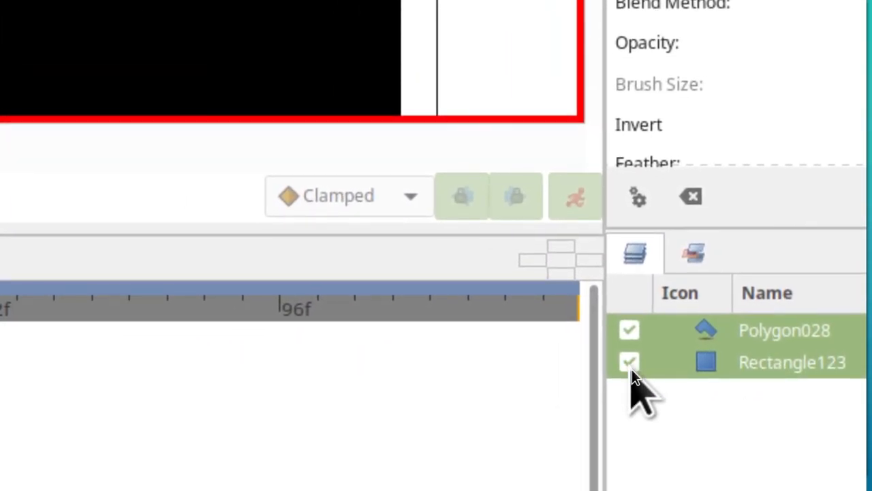
- Uncheck Rectangle123 in the Layers panel to hide the black background
click(628, 362)
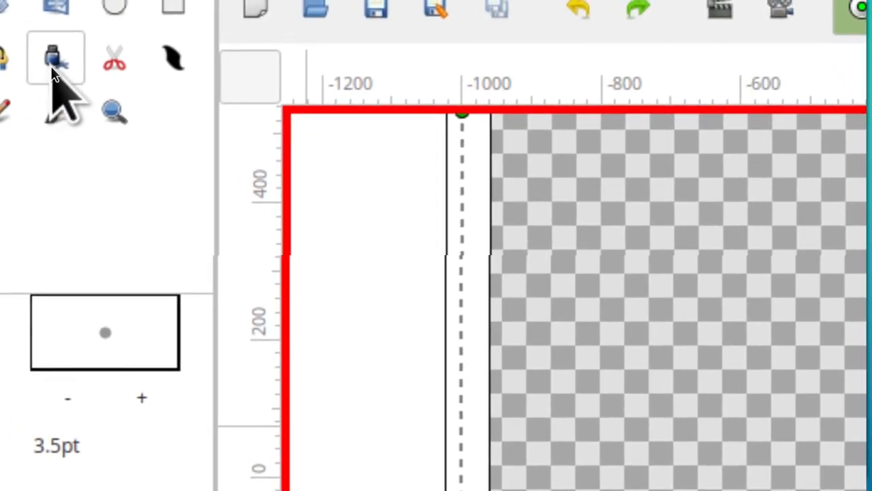
mouse_move(61, 65)
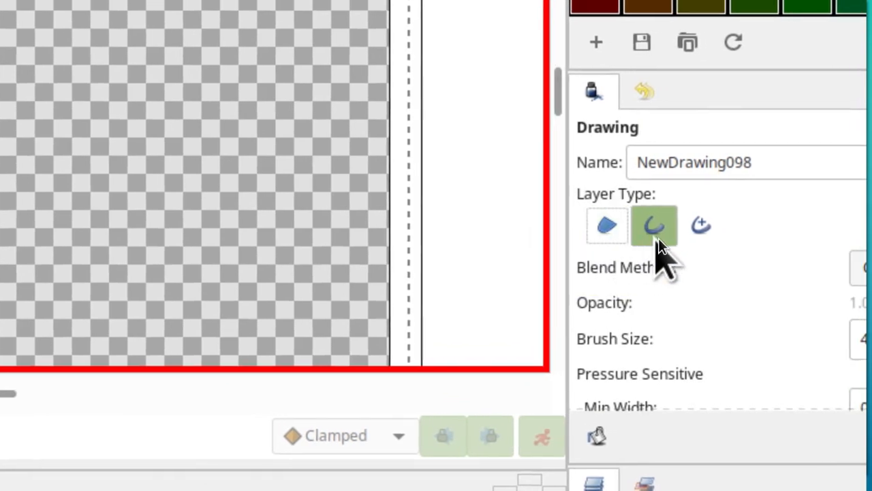
mouse_move(651, 225)
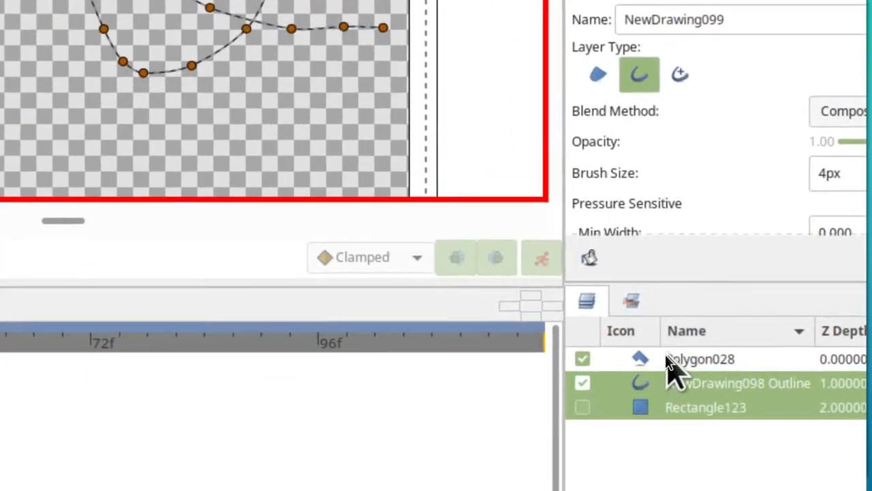
- Group the Polygon028 arrow layer and name the new group 'arrow'
click(678, 358)
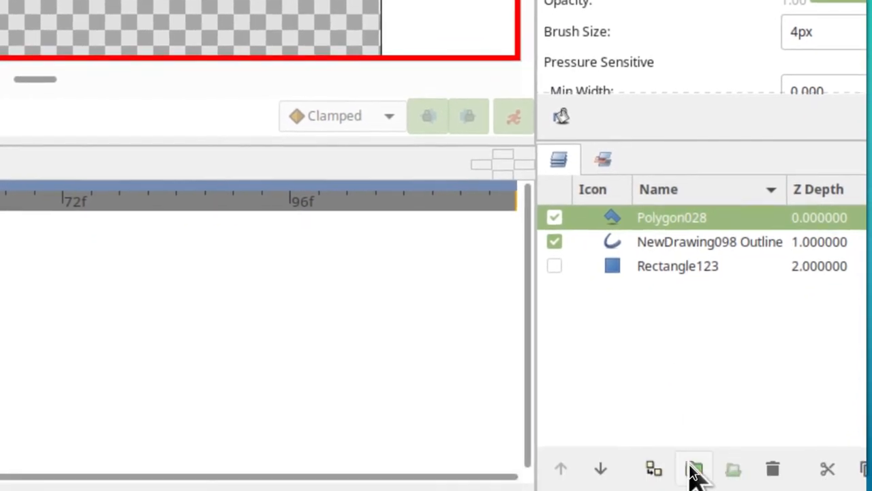
click(692, 468)
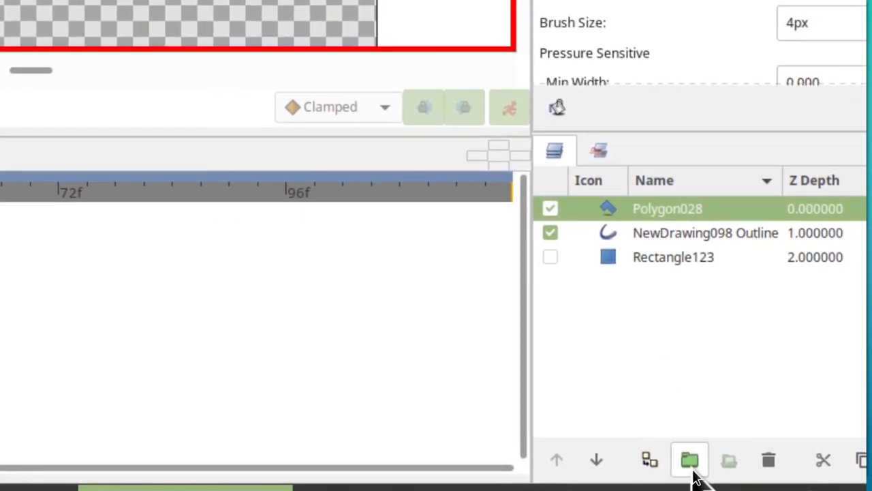
click(689, 460)
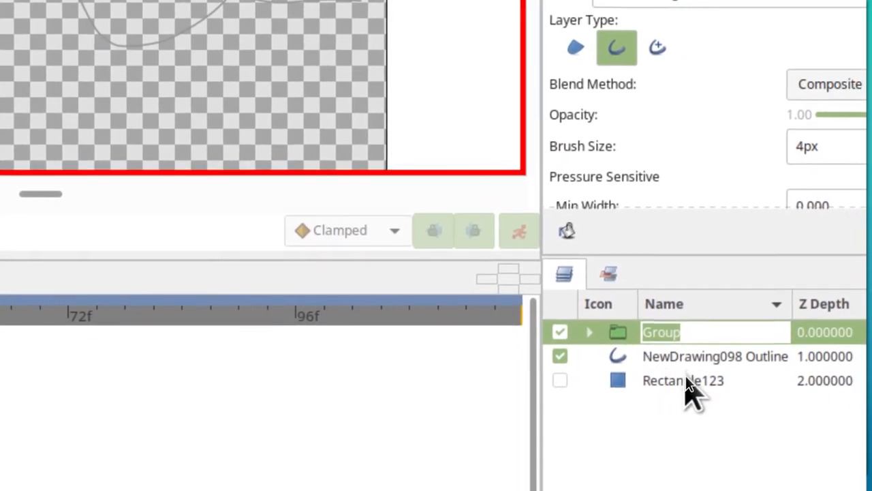
text(arro)
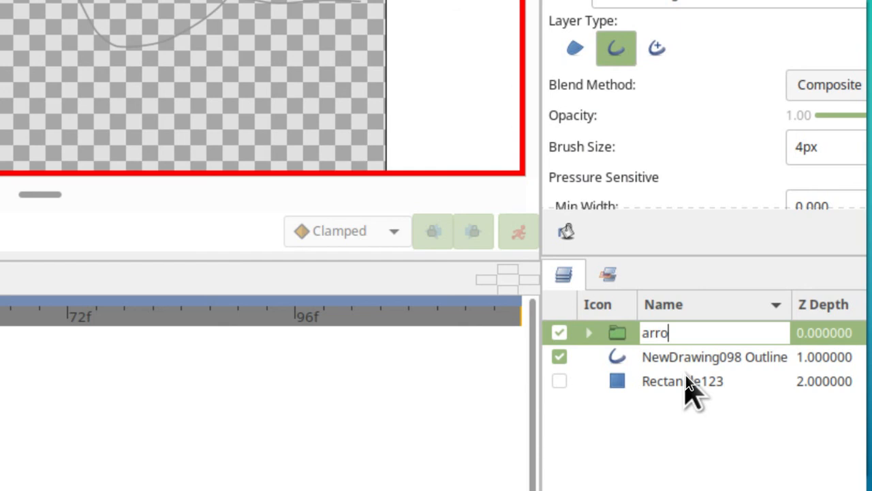
text(w)
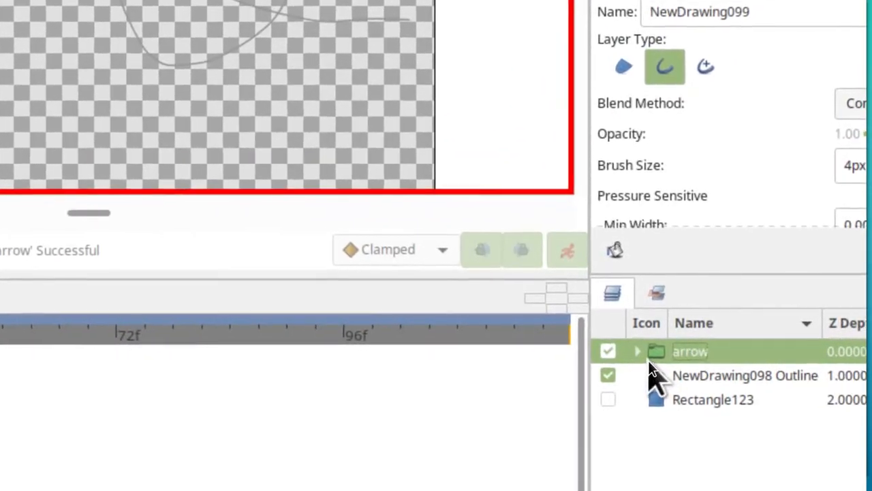
- Add a Rotate layer above Polygon028 inside the 'arrow' group
click(636, 351)
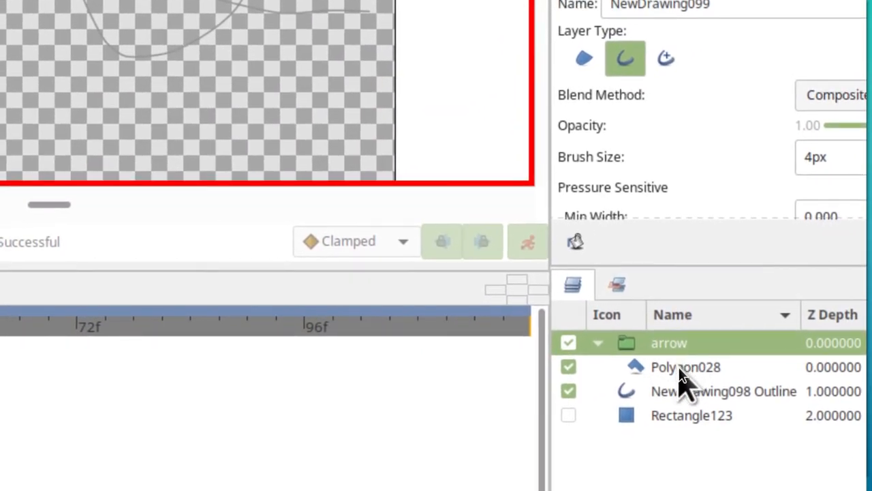
click(686, 367)
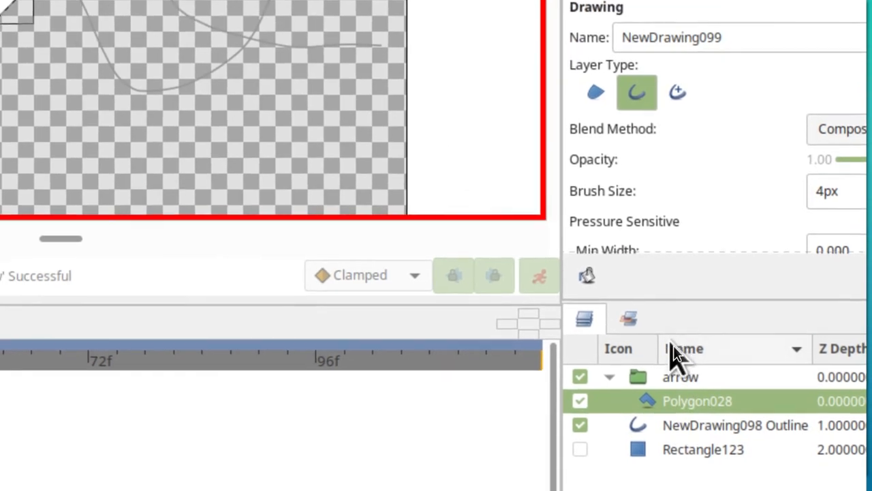
right_click(698, 401)
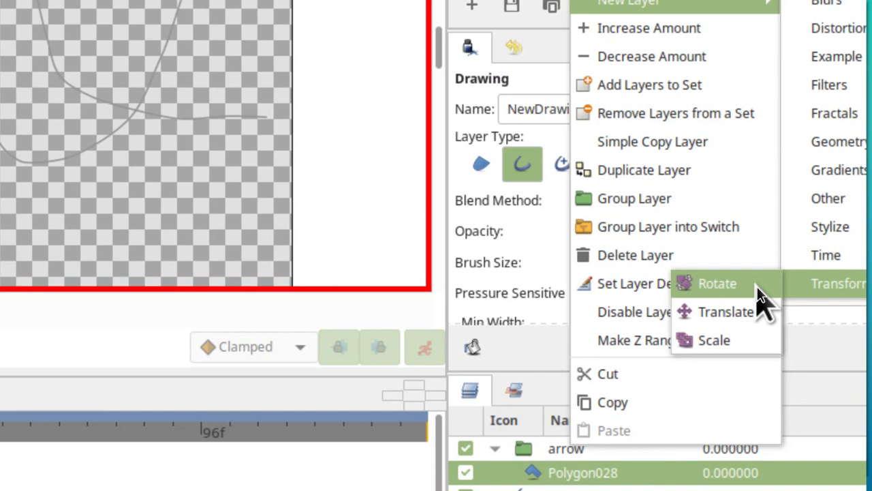
click(717, 283)
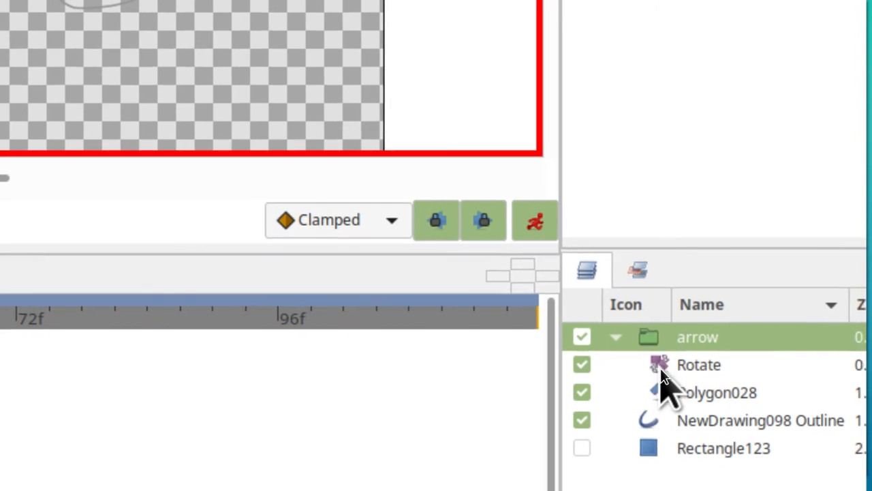
- Select the 'arrow' group layer in the Layers panel
click(698, 365)
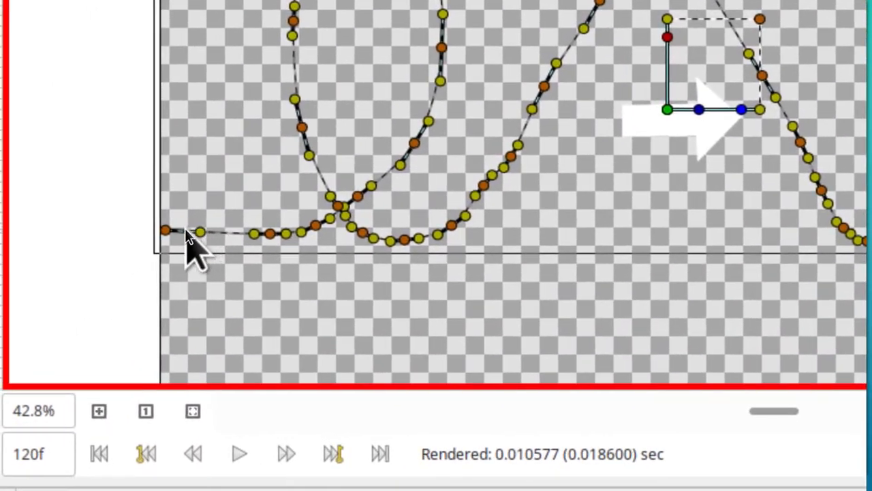
- Link the arrow to the drawn path at its starting point using Link to Spline
right_click(194, 246)
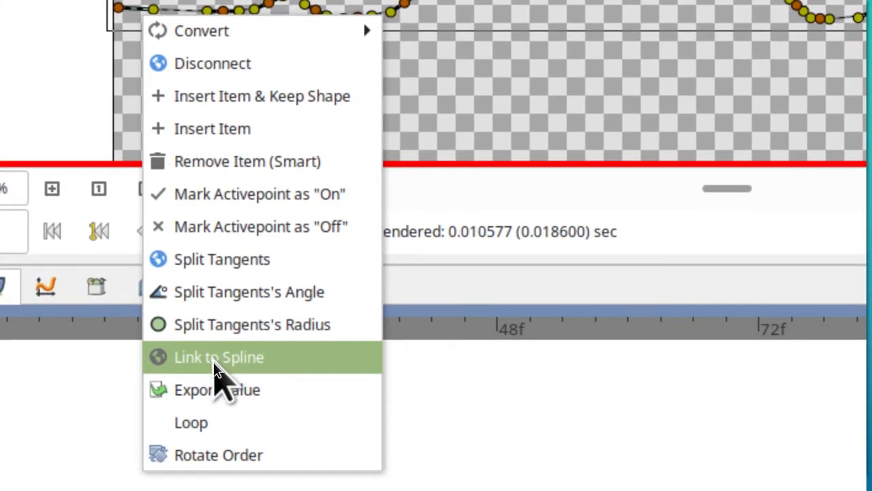
click(219, 357)
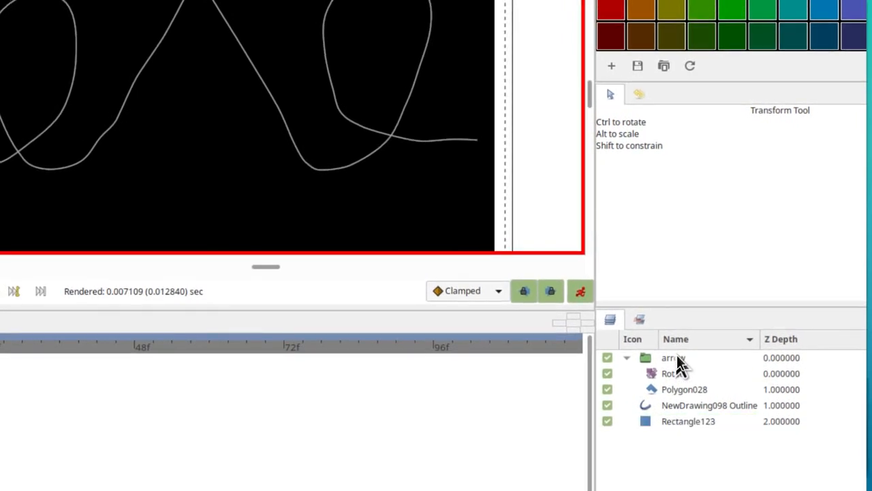
- Select the 'arrow' group in the Layers panel
click(672, 357)
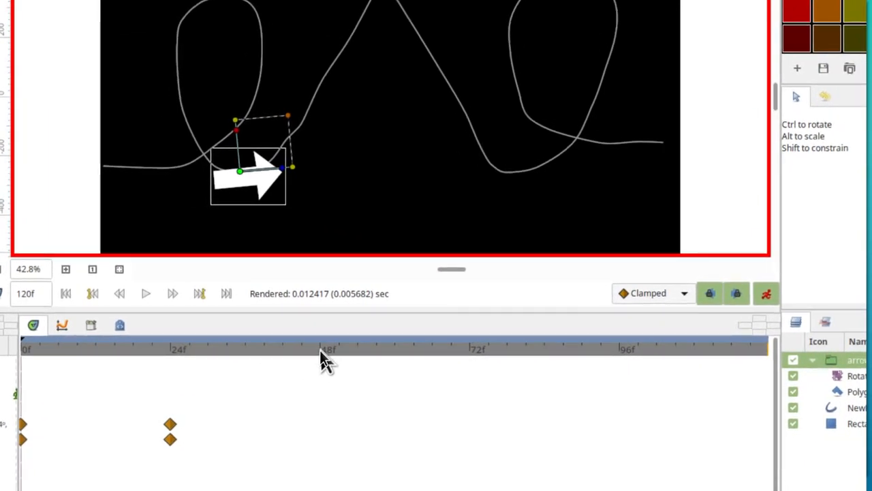
- Jump to a later frame in the timeline, then play back the arrow animation
click(315, 348)
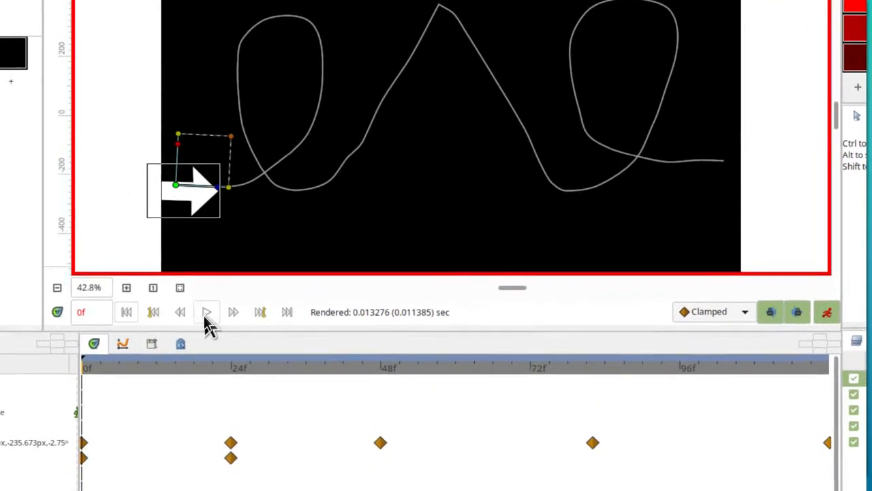
click(206, 311)
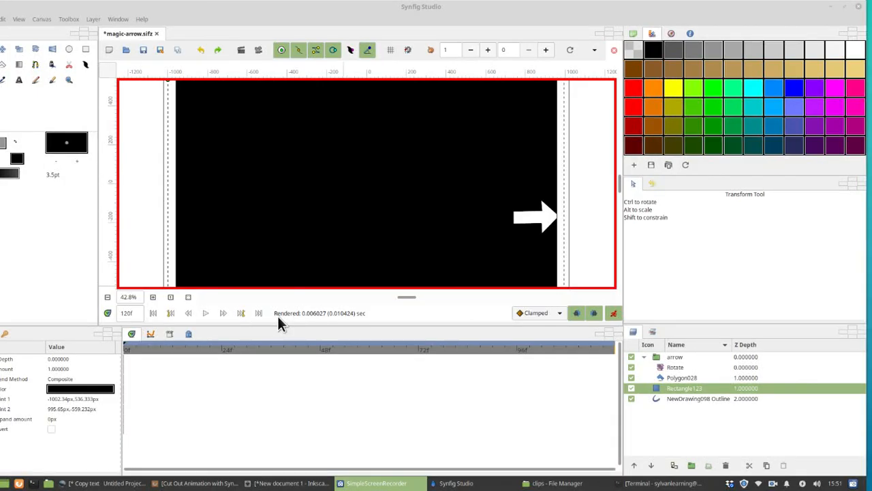
- Move Rectangle123 above the NewDrawing098 Outline layer to hide the path
click(153, 313)
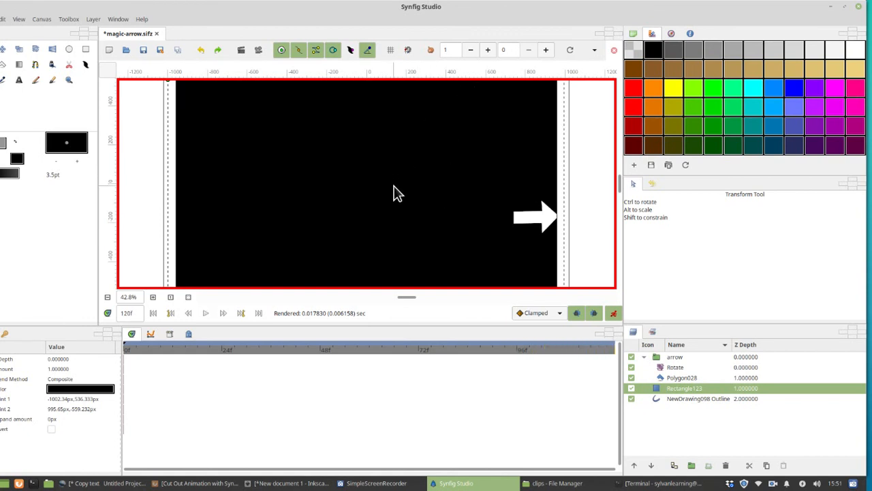
mouse_move(518, 280)
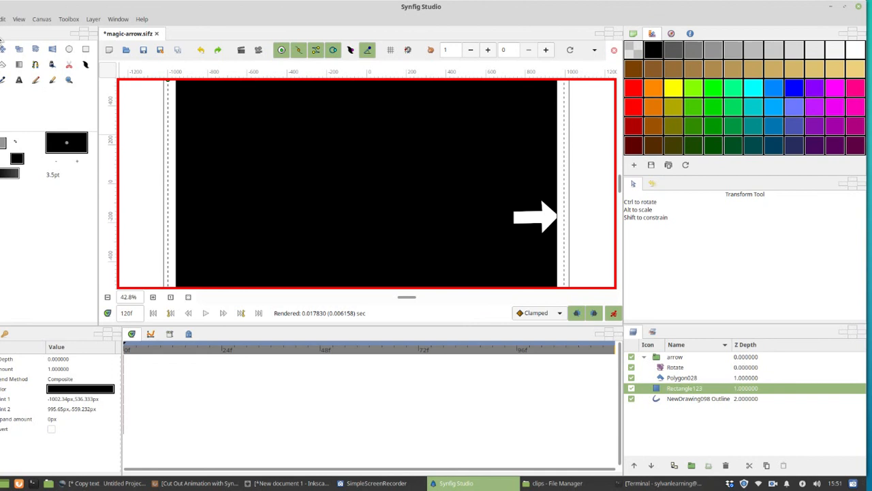
- Save the magic-arrow animation file from the toolbar
click(7, 18)
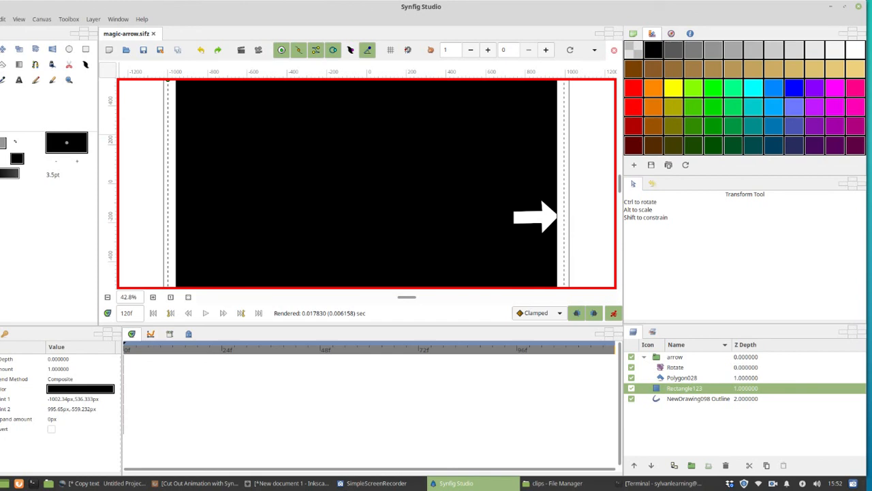
click(292, 483)
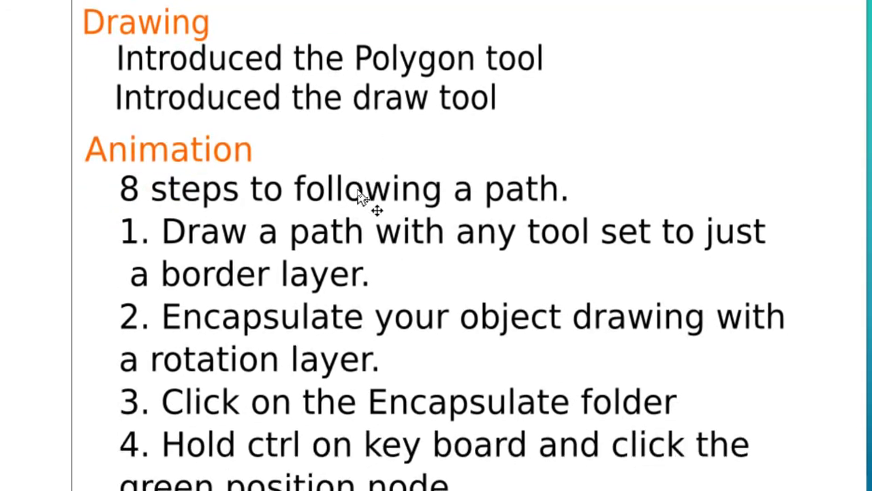
- Scroll through the recap notes listing all eight path-following steps
scroll(down, 3)
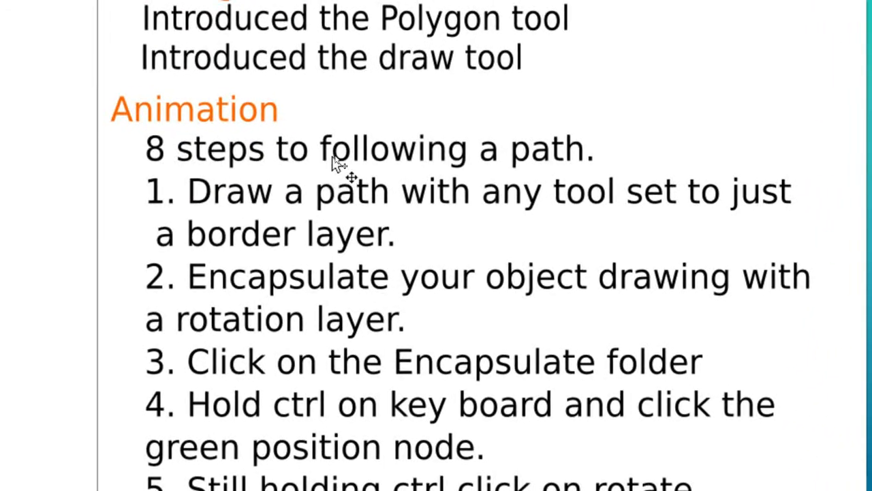
scroll(down, 3)
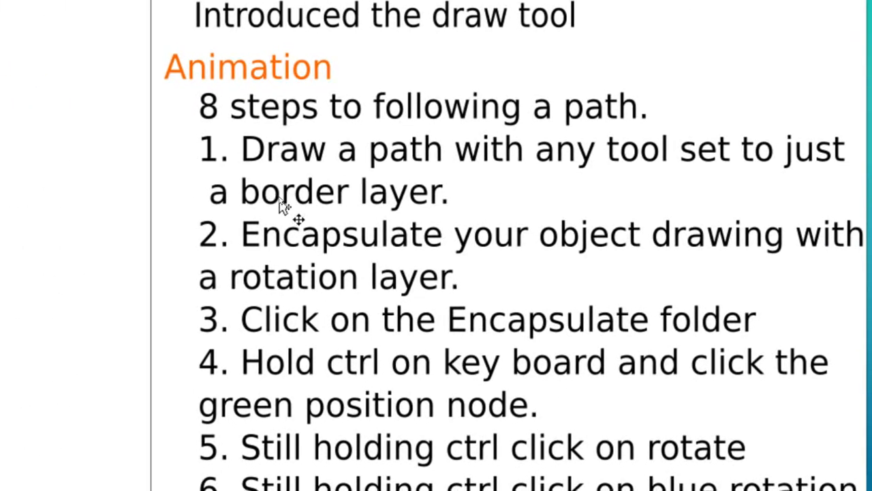
scroll(down, 3)
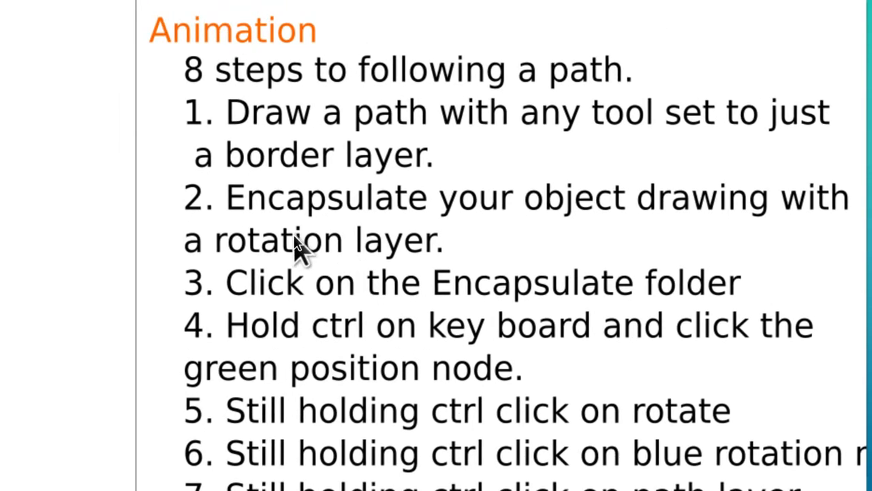
scroll(down, 3)
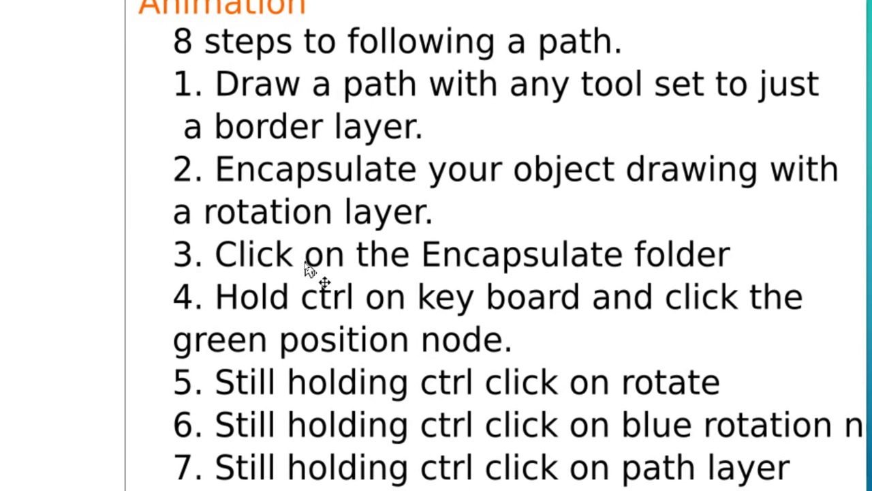
scroll(down, 3)
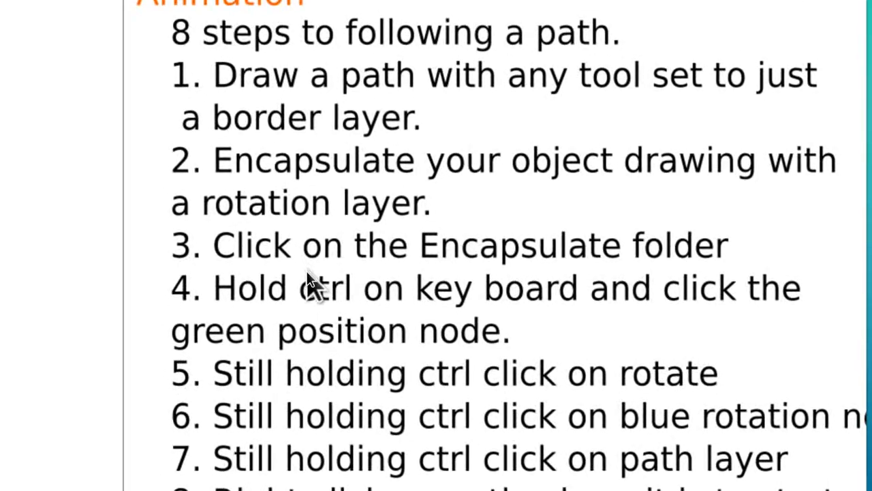
scroll(down, 3)
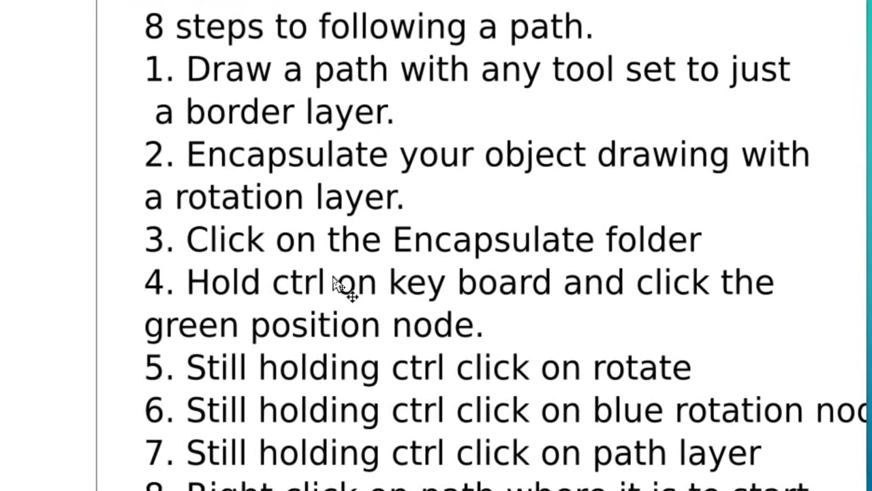
scroll(down, 3)
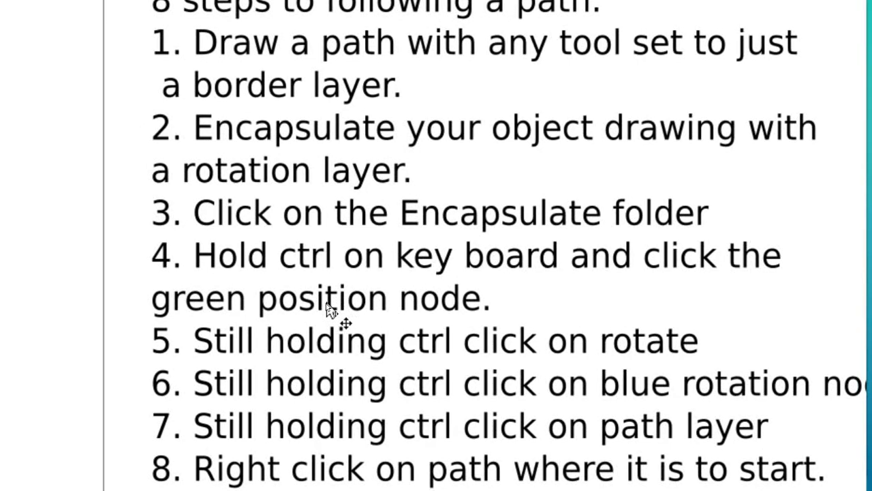